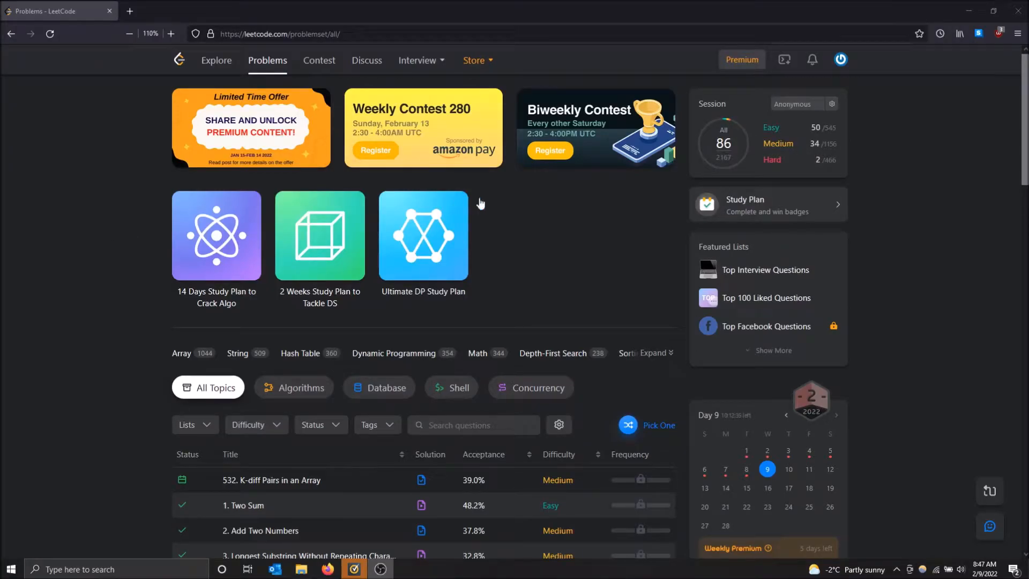
{"action": "mouse_move", "coordinate": [563, 270]}
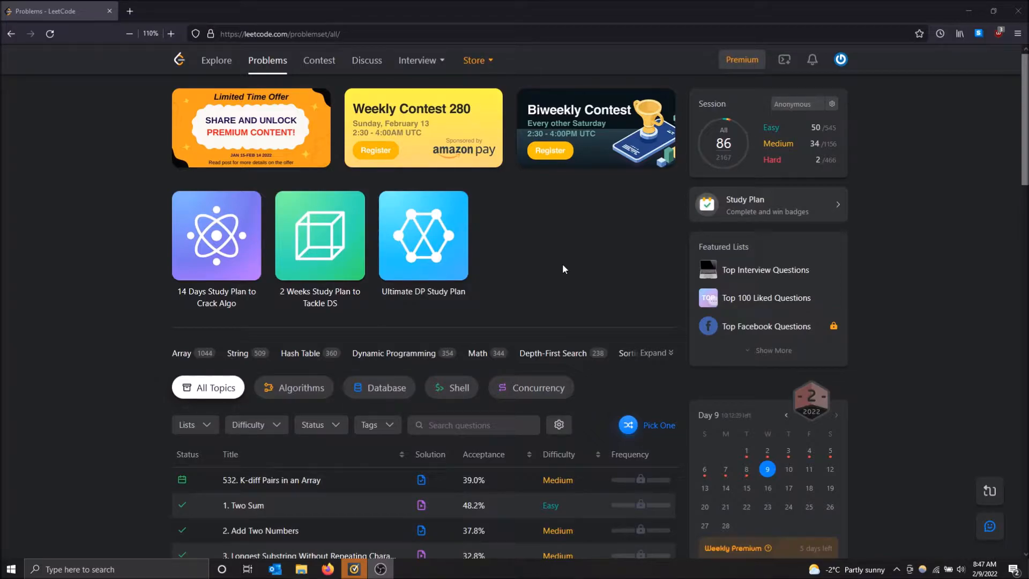
{"action": "mouse_move", "coordinate": [647, 262]}
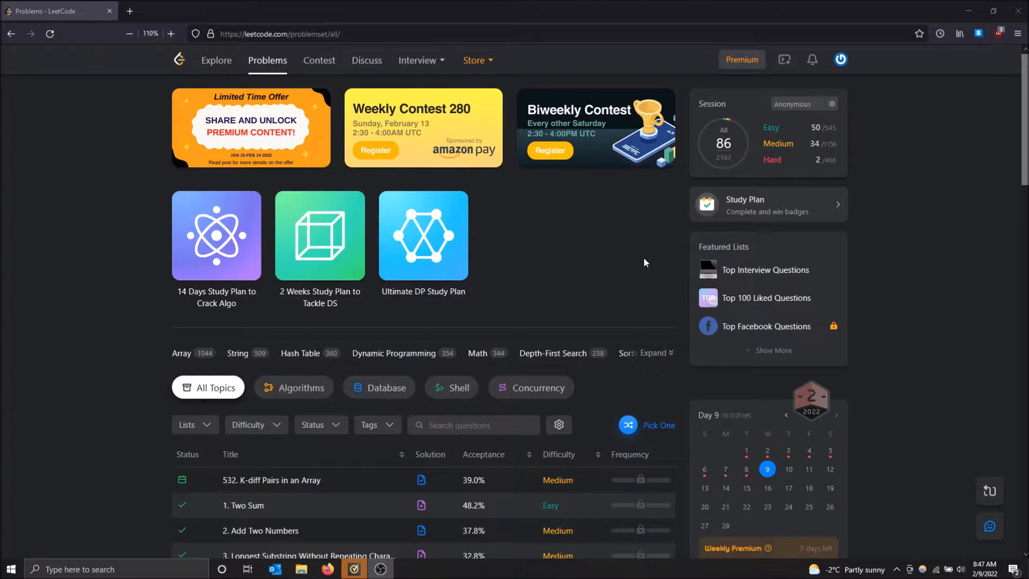
Navigate from the account menu to the Session Management page.
{"action": "scroll", "scroll_direction": "down", "scroll_amount": 3}
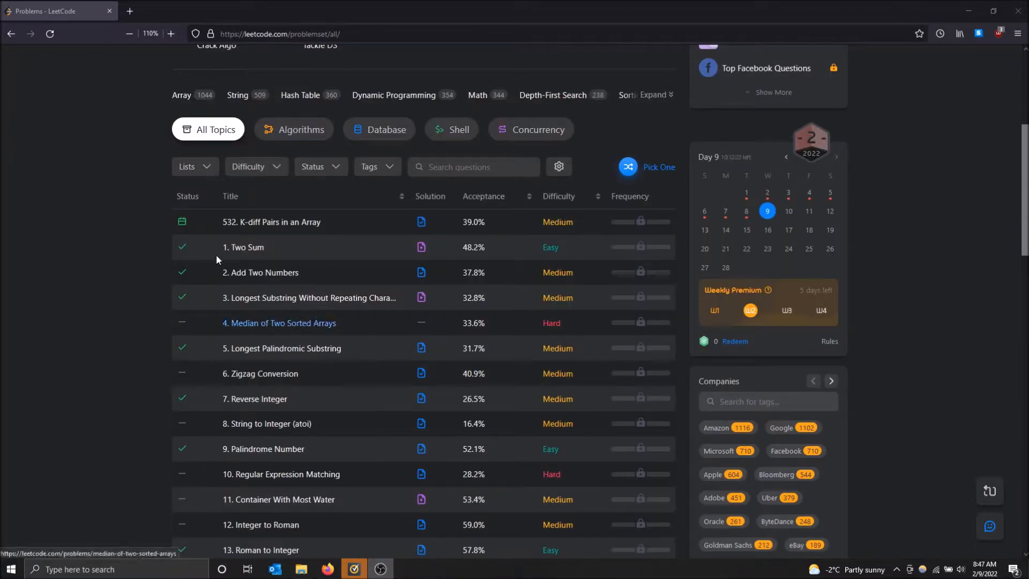
{"action": "scroll", "scroll_direction": "down", "scroll_amount": 3}
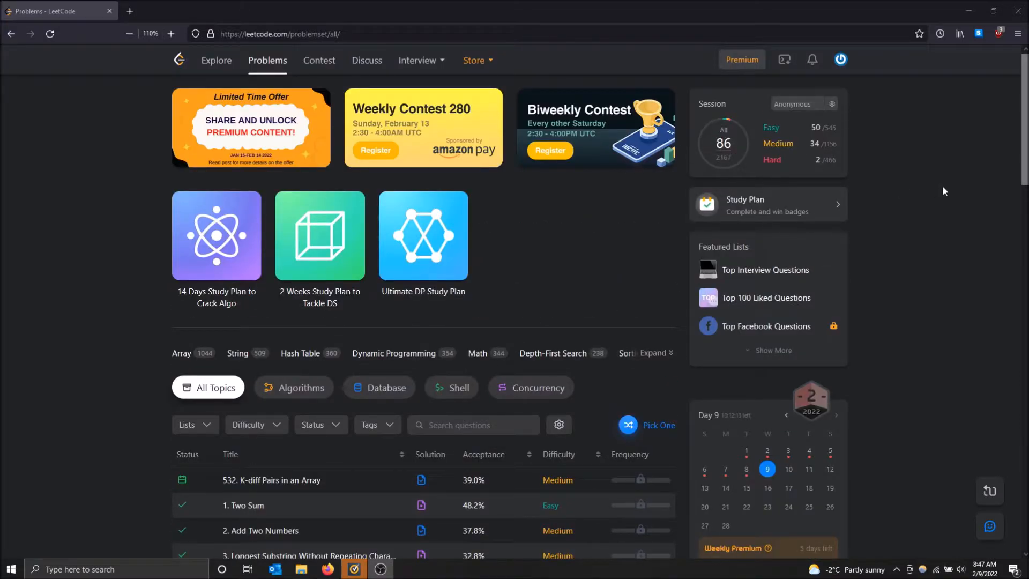
{"action": "mouse_move", "coordinate": [936, 173]}
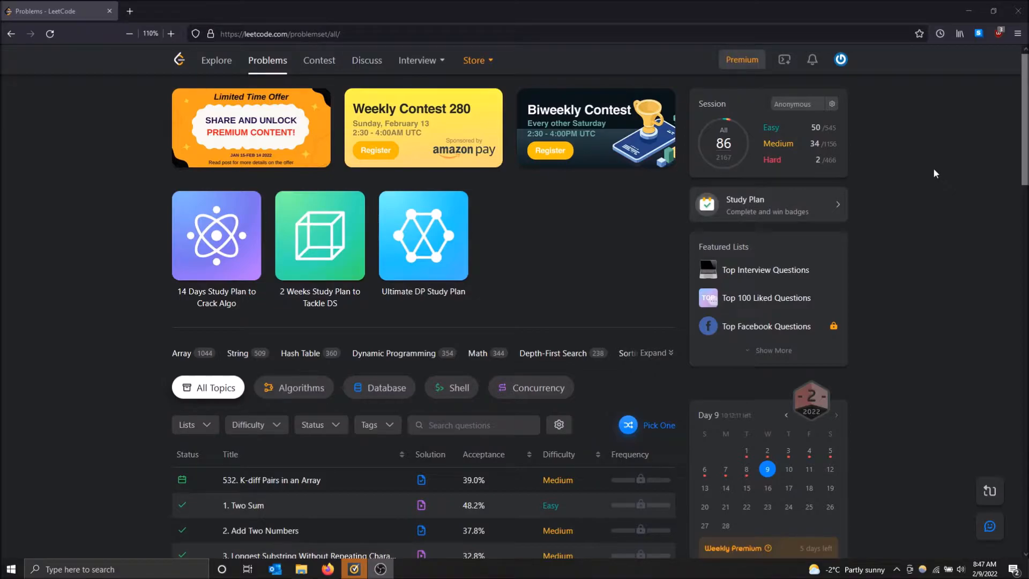
{"action": "mouse_move", "coordinate": [930, 177]}
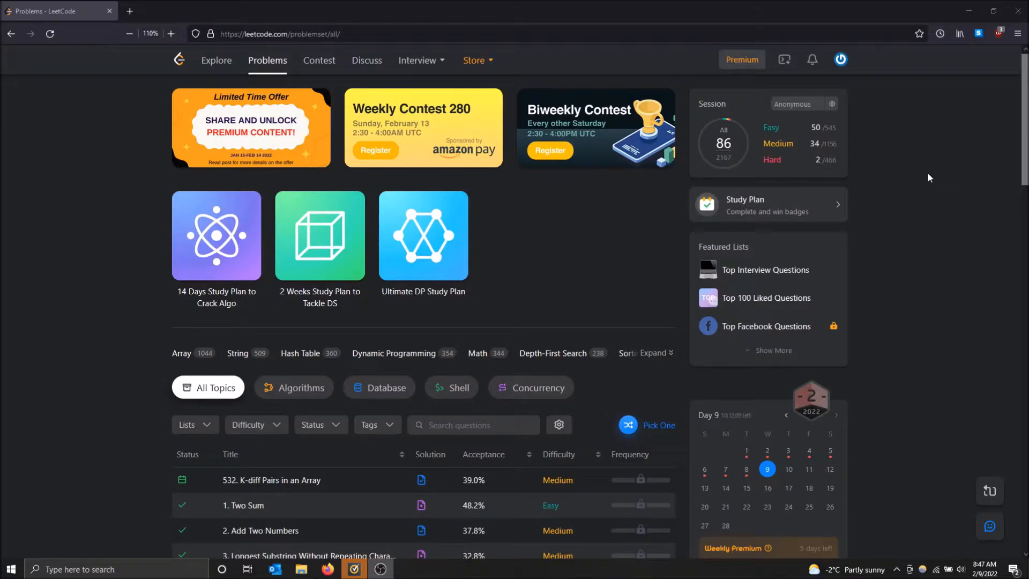
{"action": "mouse_move", "coordinate": [802, 117]}
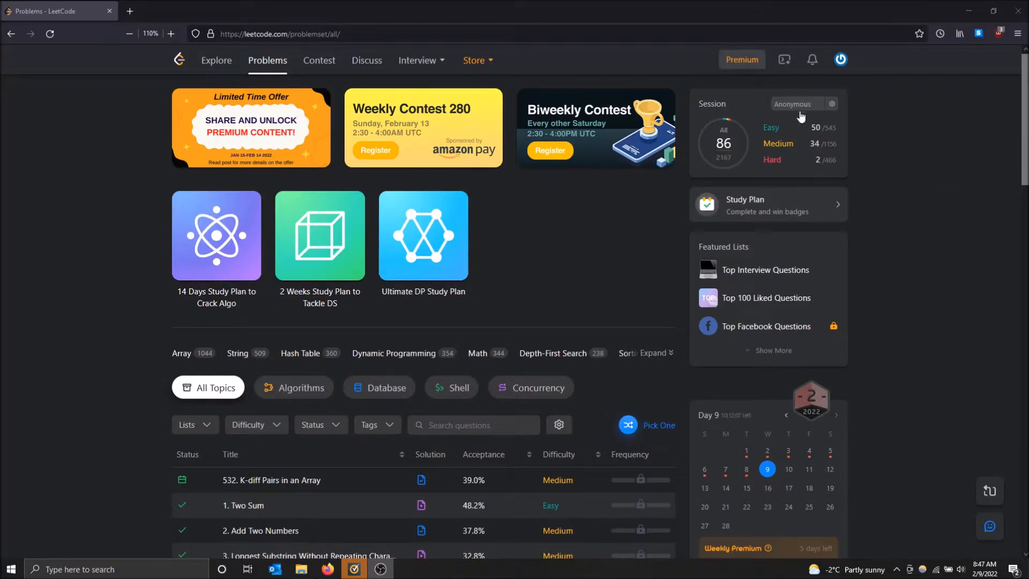
{"action": "mouse_move", "coordinate": [1022, 266]}
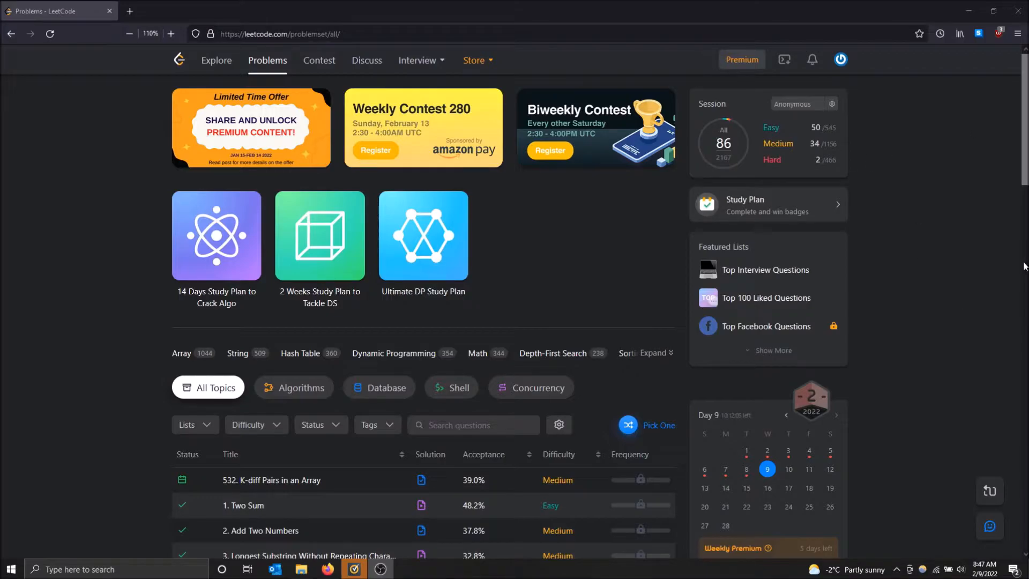
{"action": "mouse_move", "coordinate": [205, 510]}
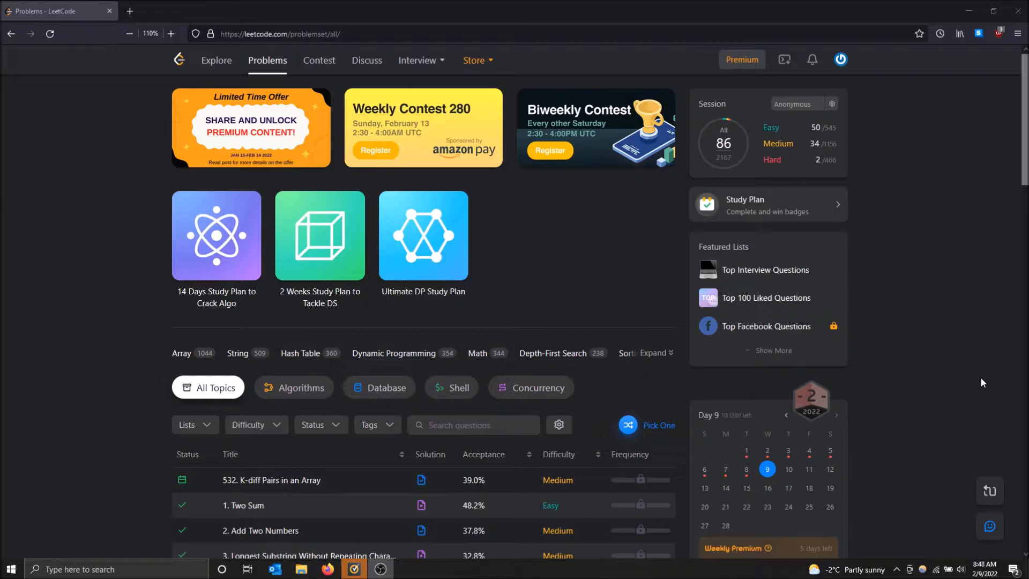
{"action": "mouse_move", "coordinate": [847, 64]}
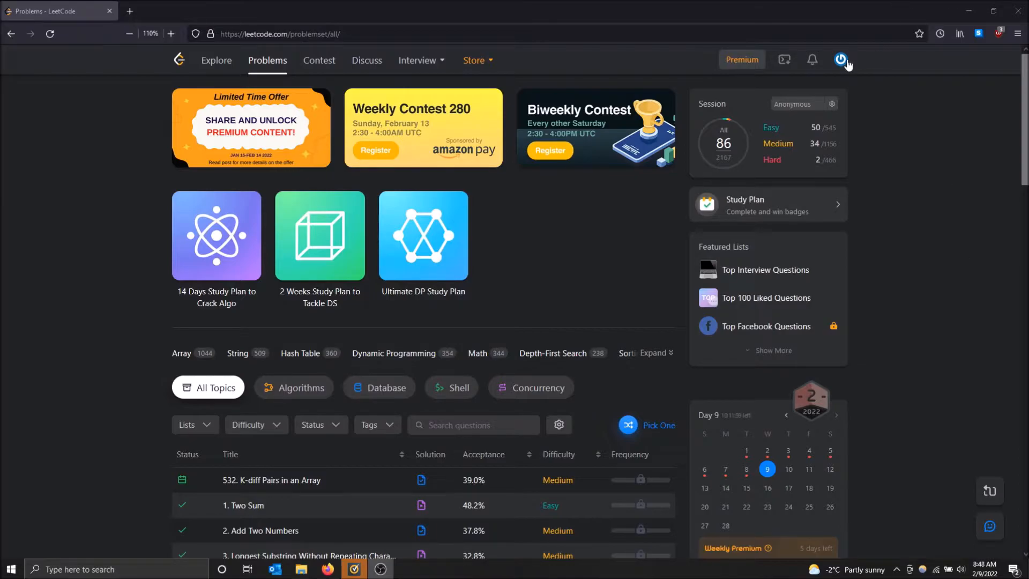
{"action": "left_click", "coordinate": [841, 61]}
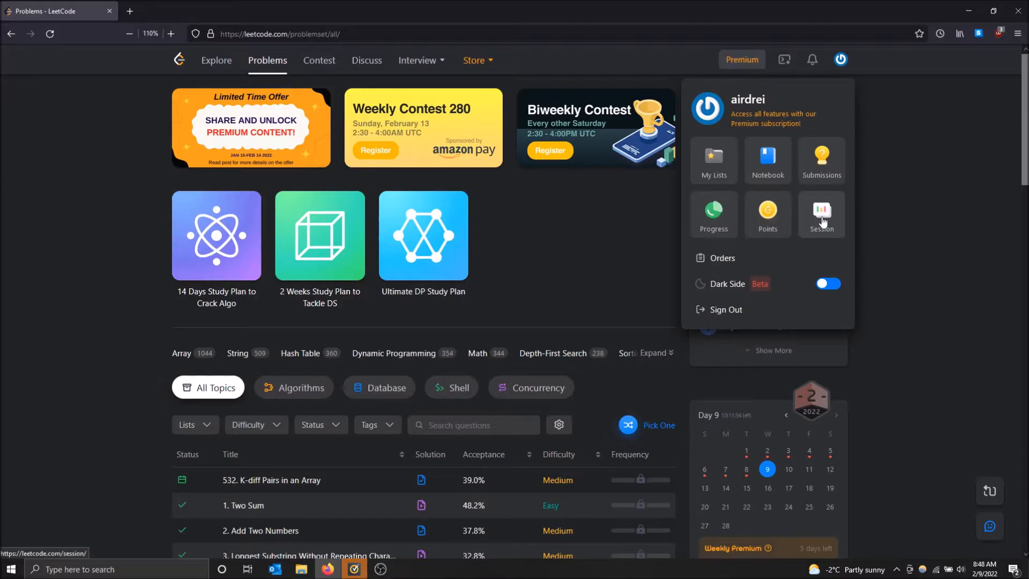
{"action": "left_click", "coordinate": [822, 215]}
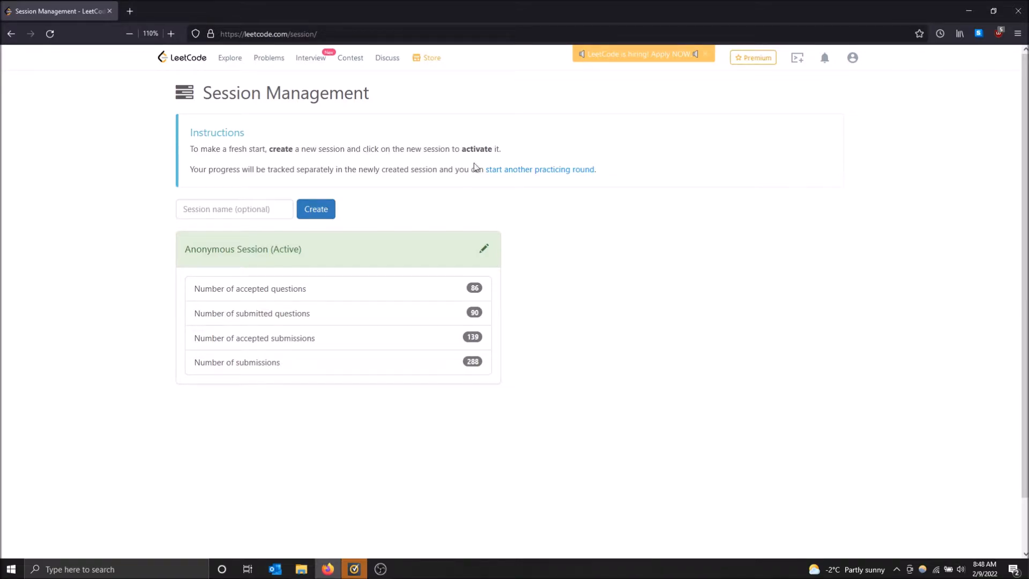
Highlight the instruction text about separate progress tracking per session.
{"action": "left_click_drag", "start_coordinate": [201, 169], "coordinate": [214, 169]}
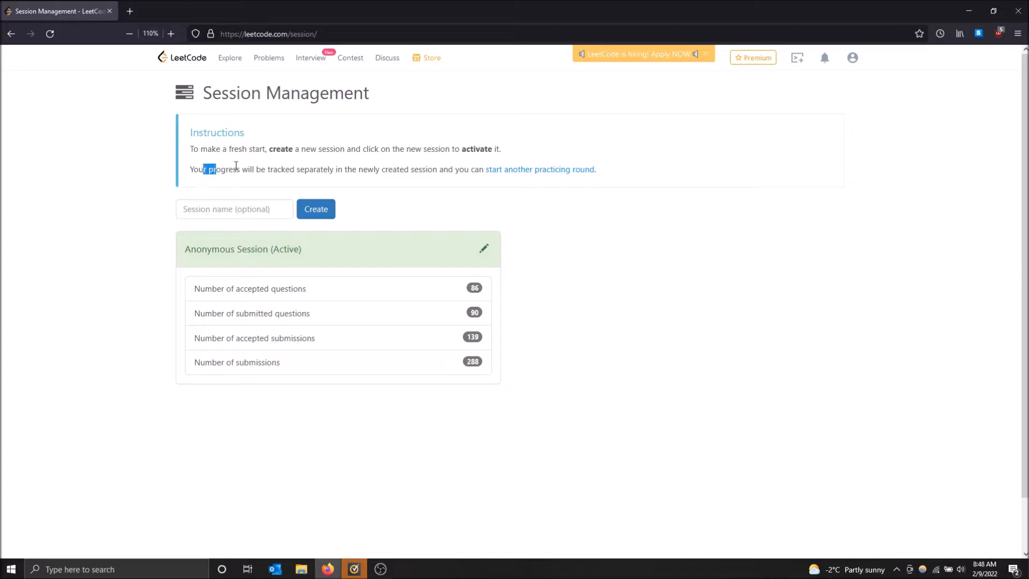
{"action": "left_click_drag", "start_coordinate": [206, 168], "coordinate": [467, 168]}
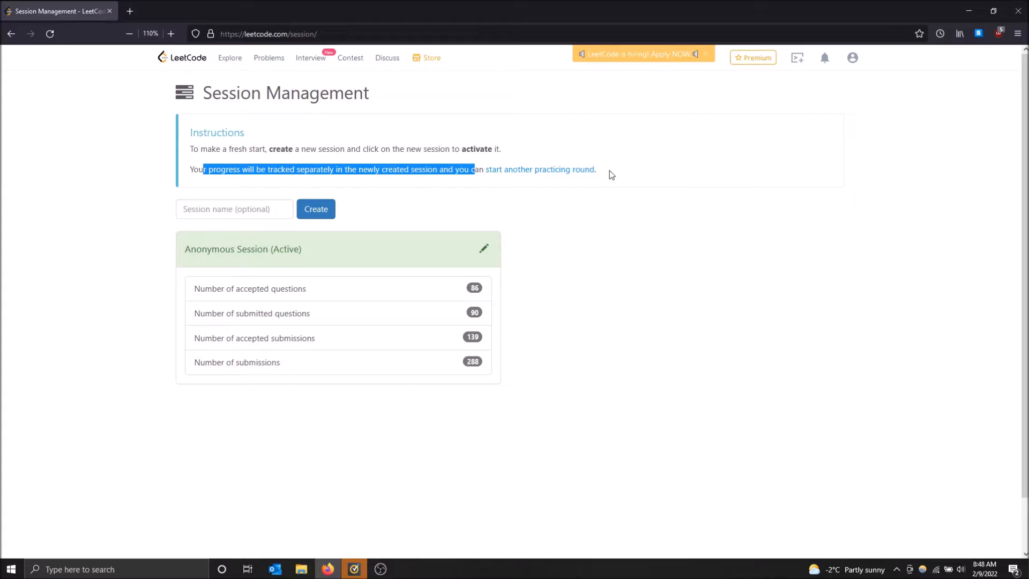
{"action": "mouse_move", "coordinate": [192, 173]}
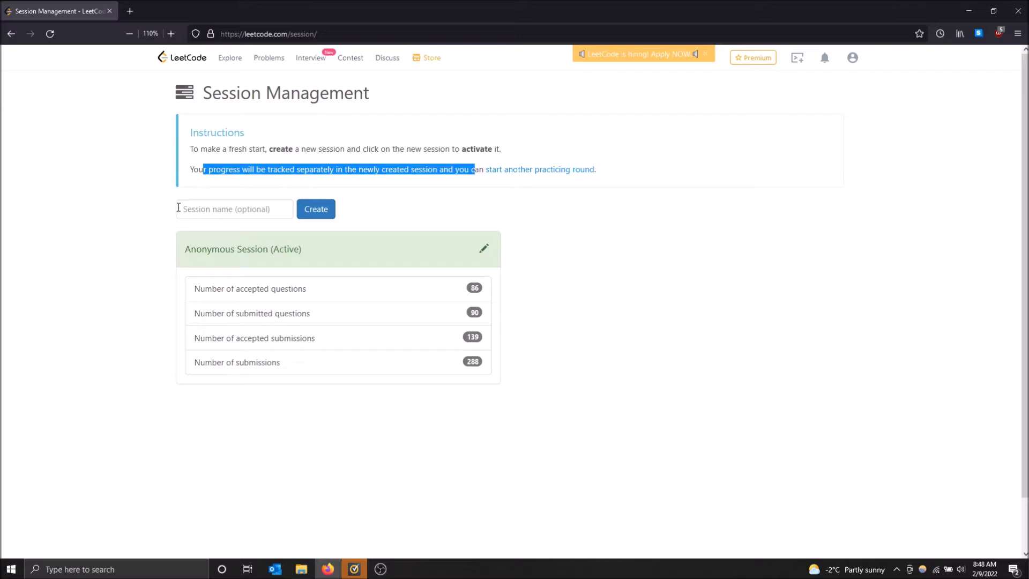
Create a new session named 'Test New Session'.
{"action": "left_click", "coordinate": [235, 209]}
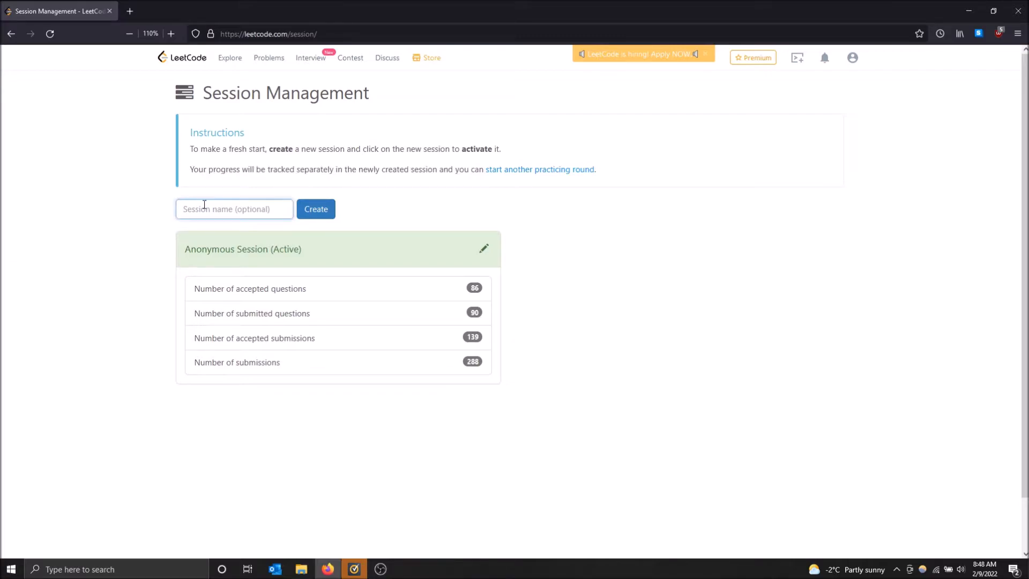
{"action": "type", "text": "Test N"}
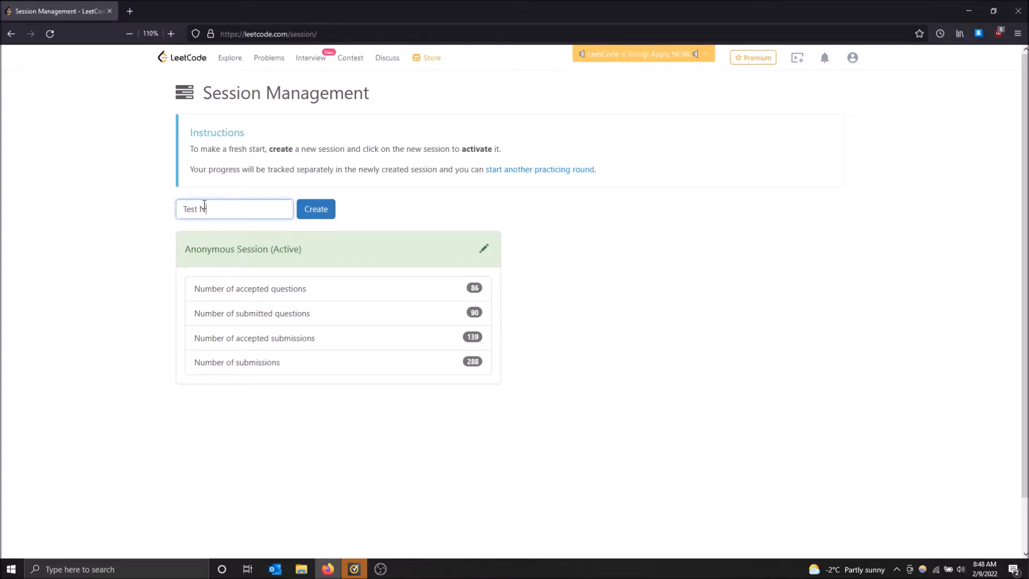
{"action": "type", "text": "ew Sessio"}
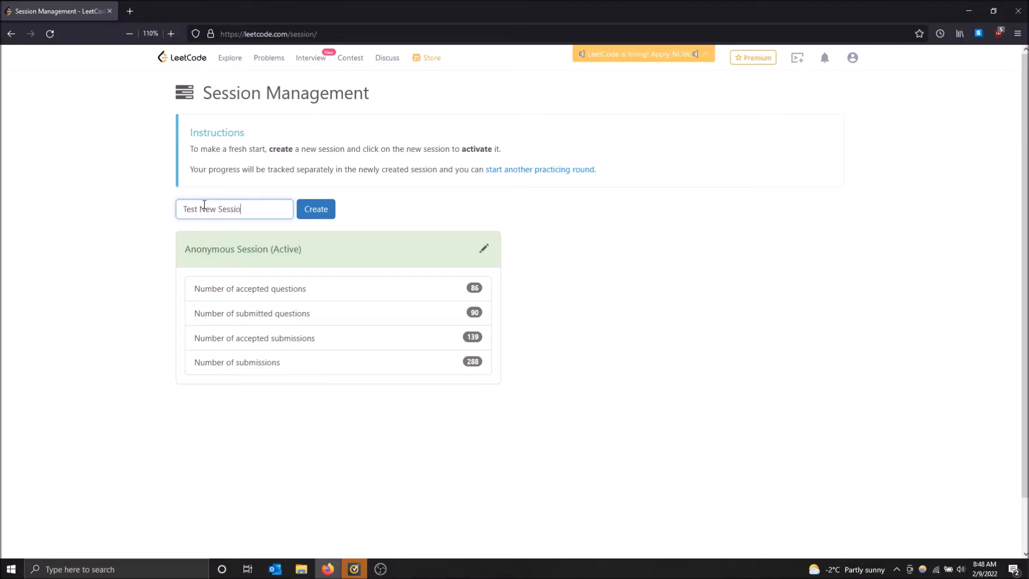
{"action": "left_click", "coordinate": [315, 209]}
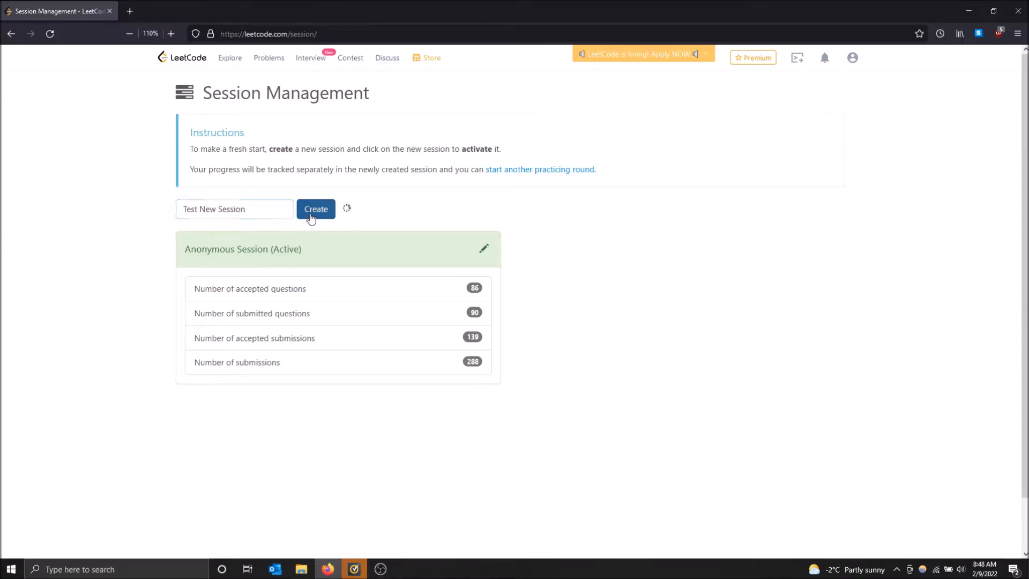
{"action": "left_click", "coordinate": [315, 209]}
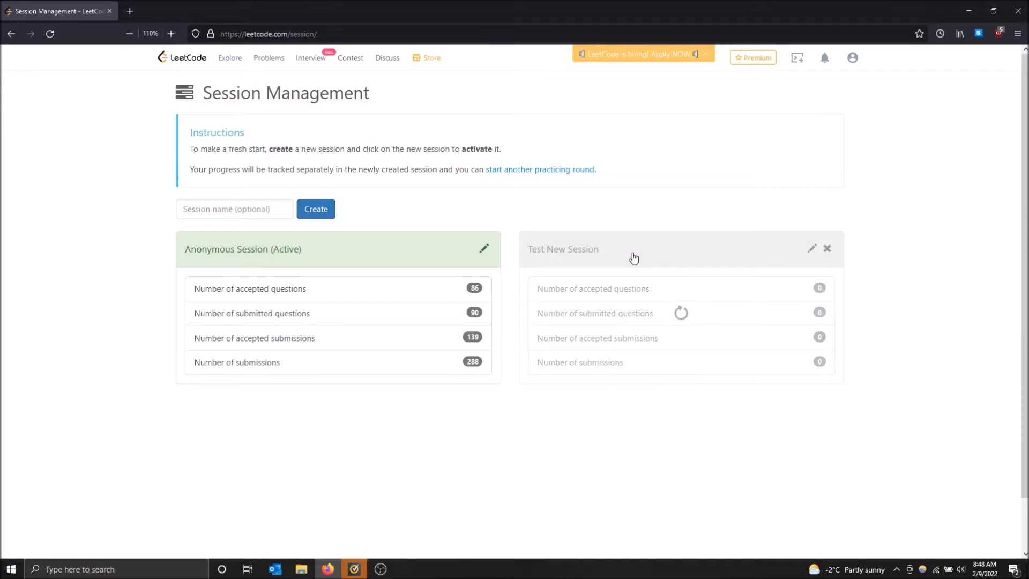
Activate the Test New Session and head to the problem list.
{"action": "left_click", "coordinate": [631, 248]}
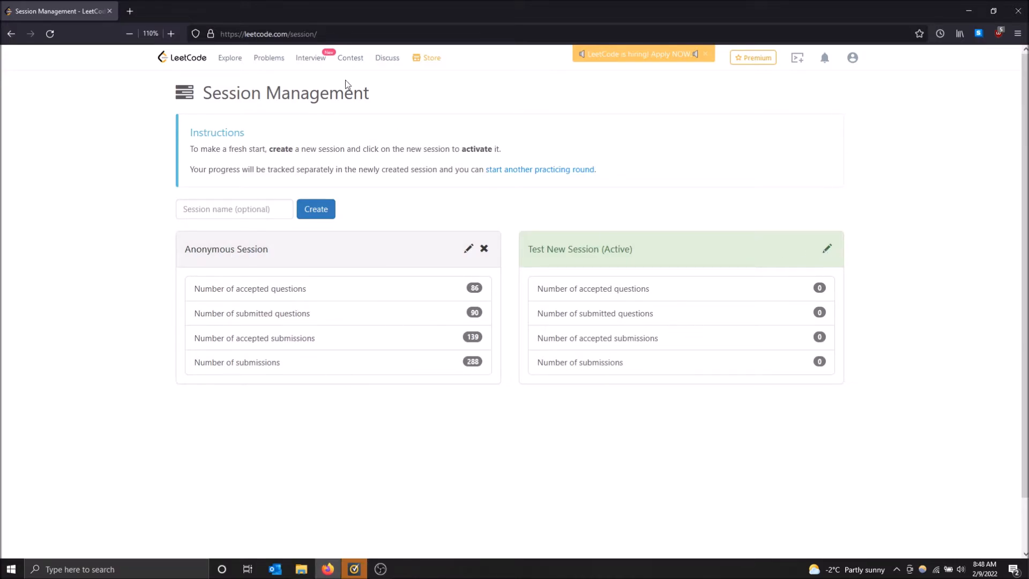
{"action": "left_click", "coordinate": [268, 58]}
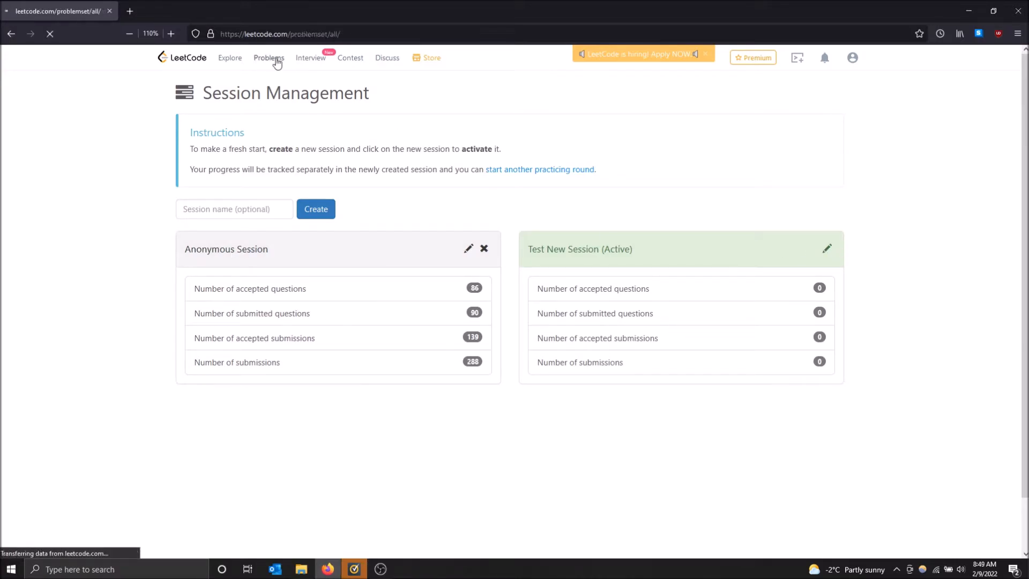
Browse the problem list, now tracked under the empty Test New Session.
{"action": "left_click", "coordinate": [267, 58]}
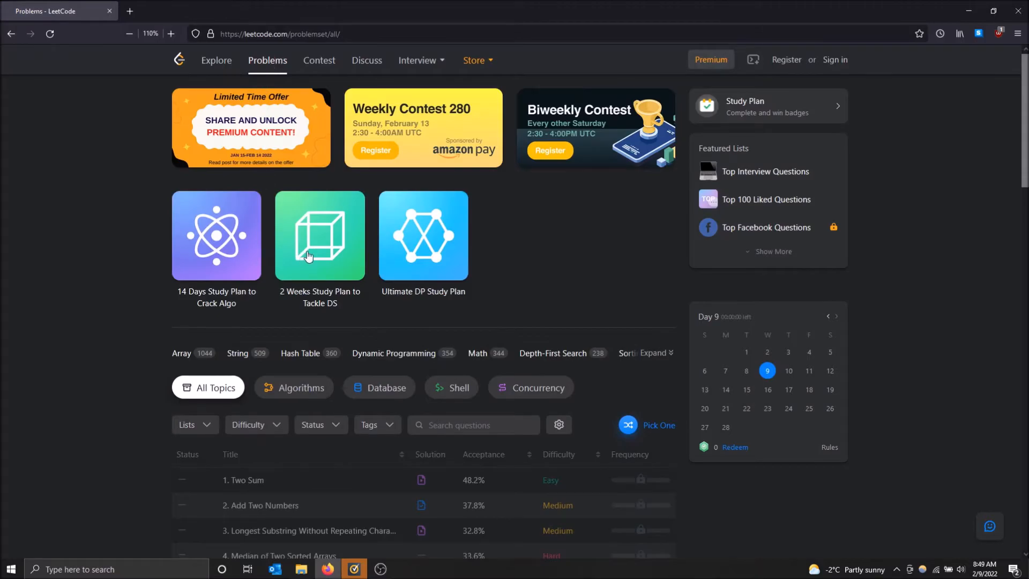
{"action": "scroll", "scroll_direction": "down", "scroll_amount": 3}
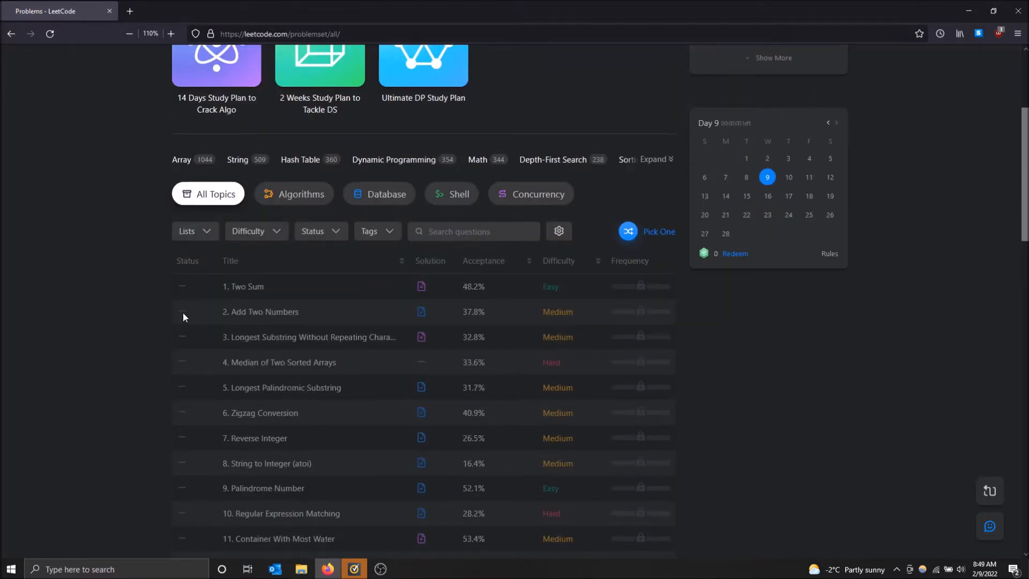
{"action": "scroll", "scroll_direction": "down", "scroll_amount": 3}
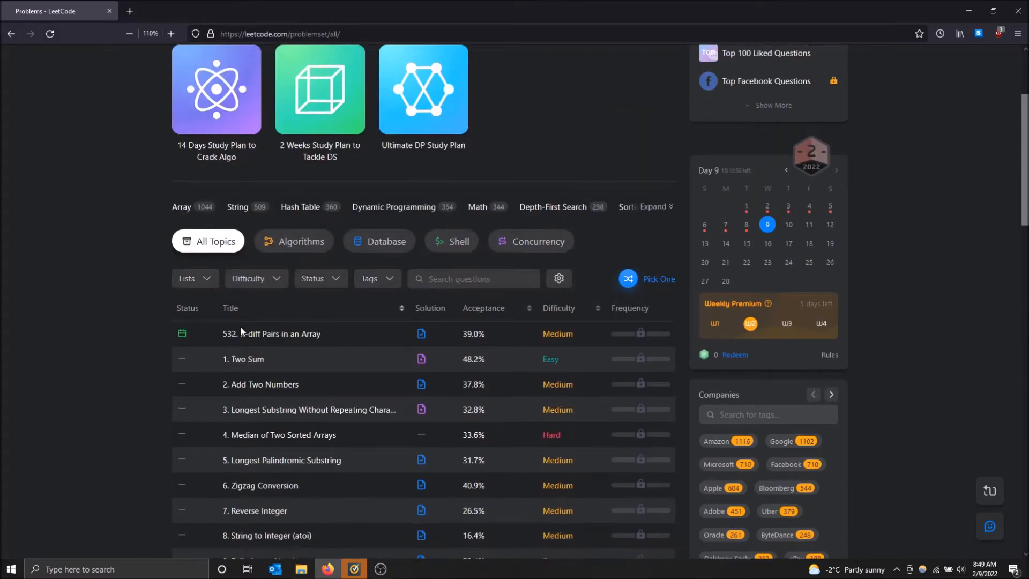
{"action": "scroll", "scroll_direction": "up", "scroll_amount": 3}
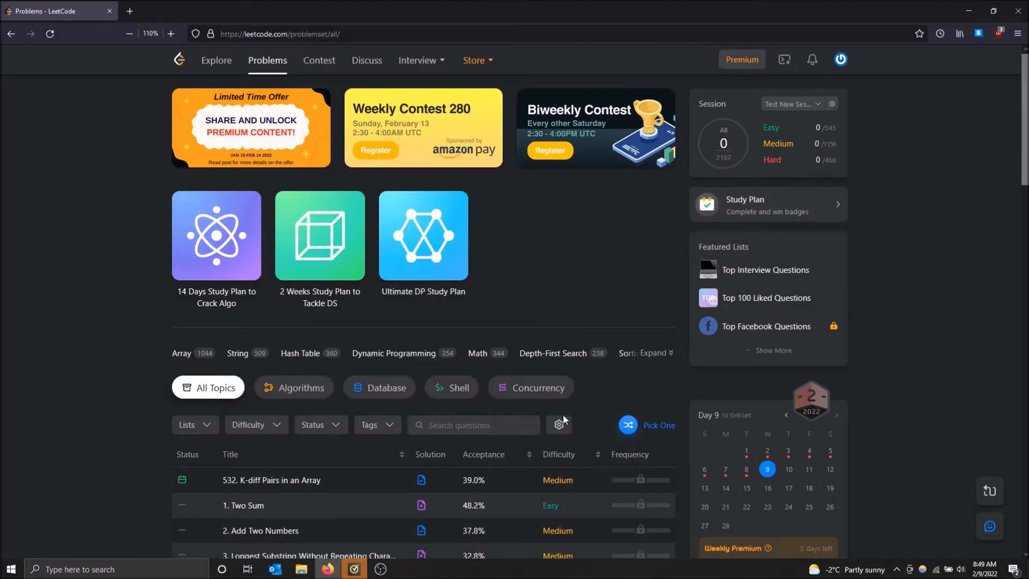
{"action": "mouse_move", "coordinate": [785, 60]}
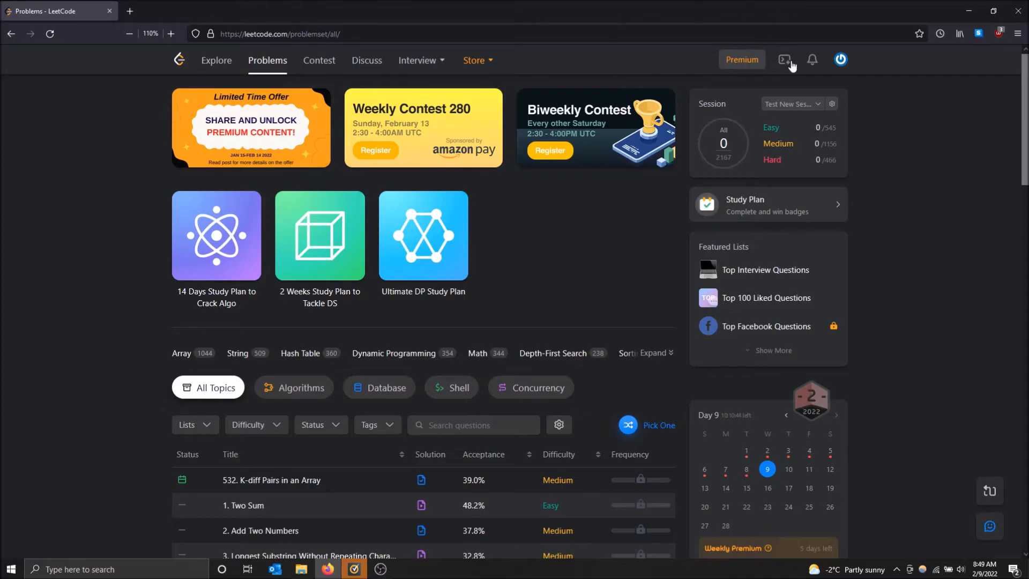
Return to Session Management via the account menu.
{"action": "left_click", "coordinate": [841, 59]}
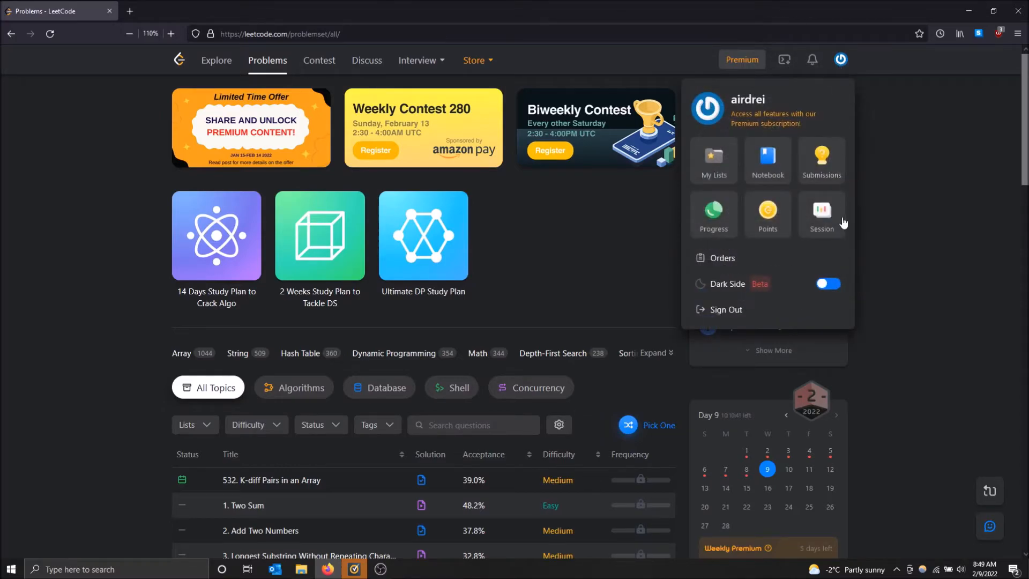
{"action": "left_click", "coordinate": [822, 213]}
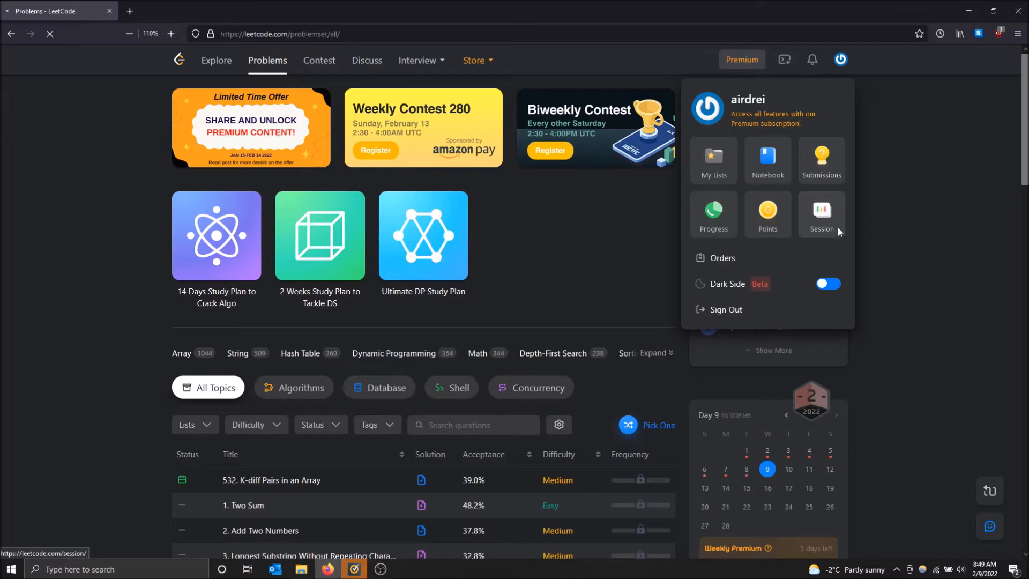
Reactivate the Anonymous Session on the Session Management page.
{"action": "left_click", "coordinate": [821, 212]}
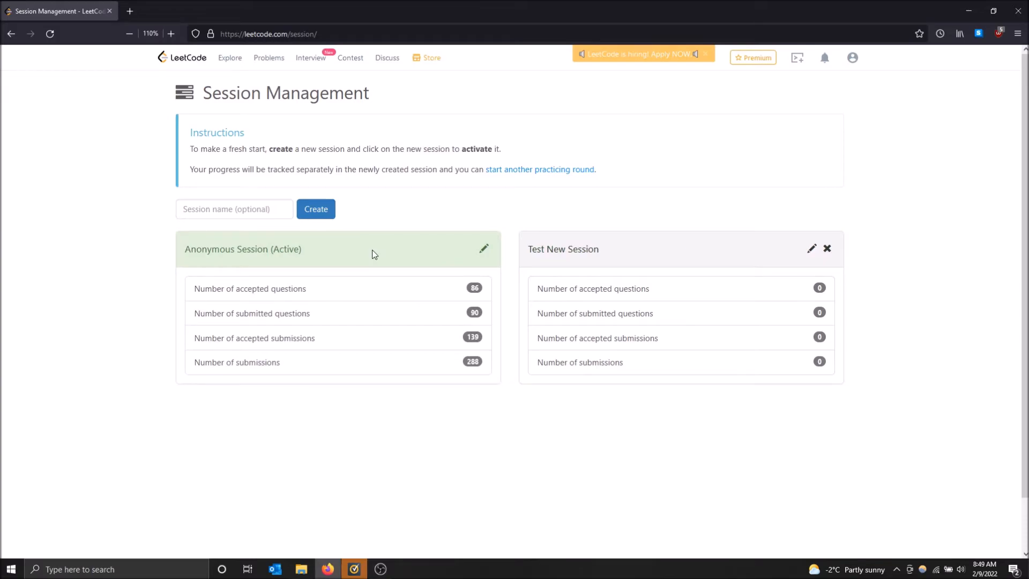
{"action": "mouse_move", "coordinate": [484, 253]}
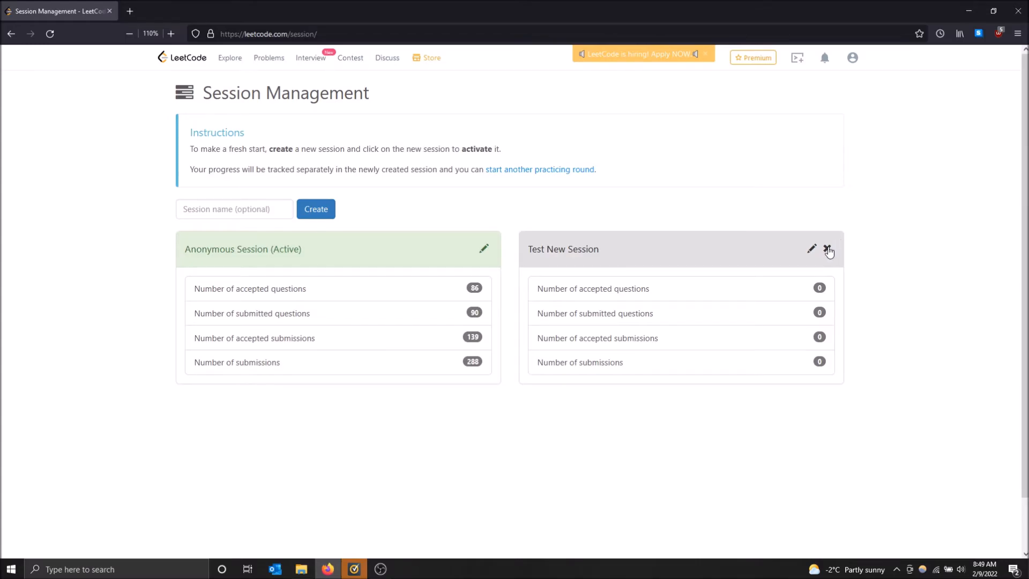
{"action": "mouse_move", "coordinate": [829, 251]}
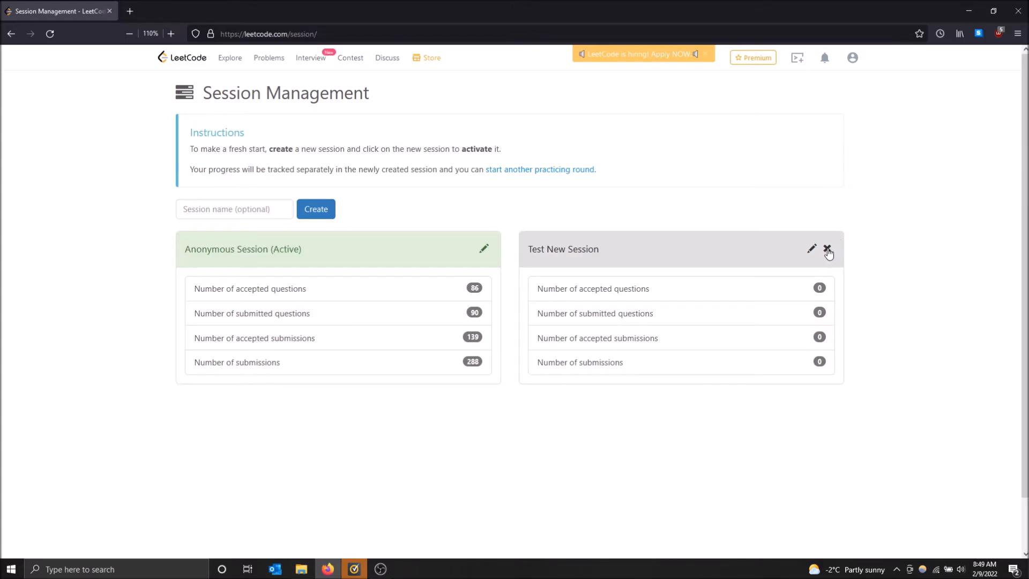
Delete the Test New Session, confirming with '0', leaving only the Anonymous Session.
{"action": "left_click", "coordinate": [827, 249]}
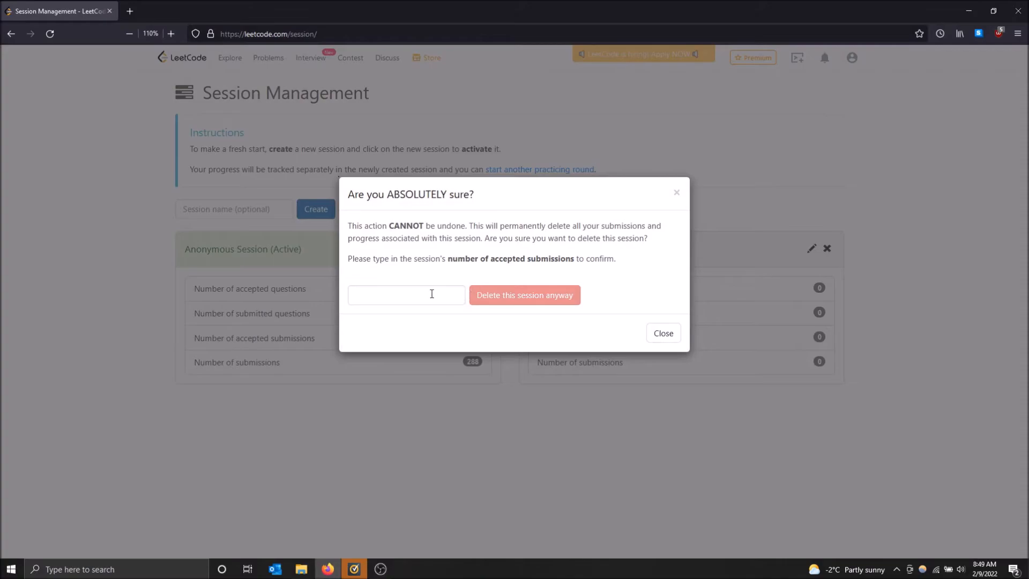
{"action": "left_click", "coordinate": [406, 295]}
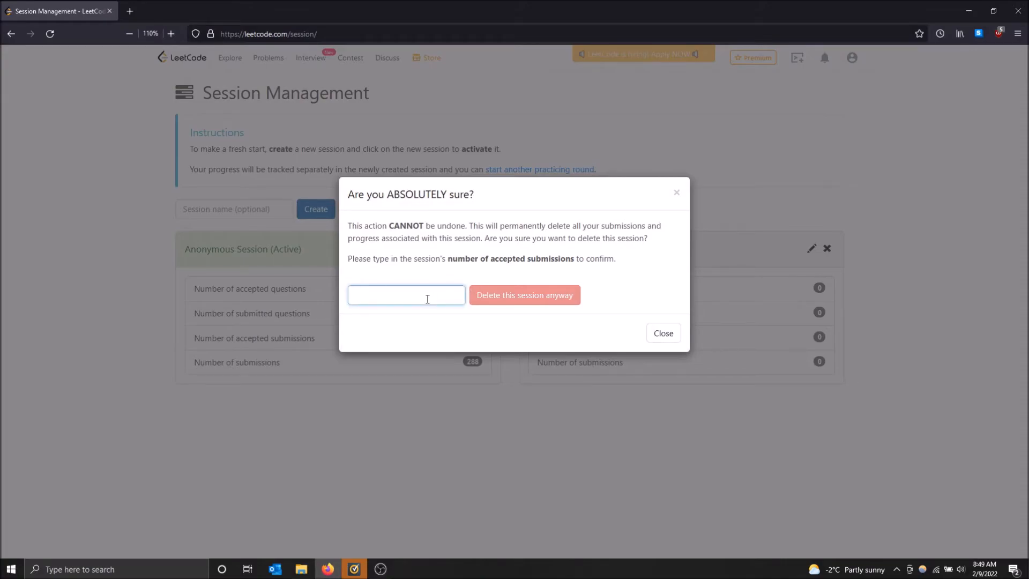
{"action": "left_click", "coordinate": [405, 295]}
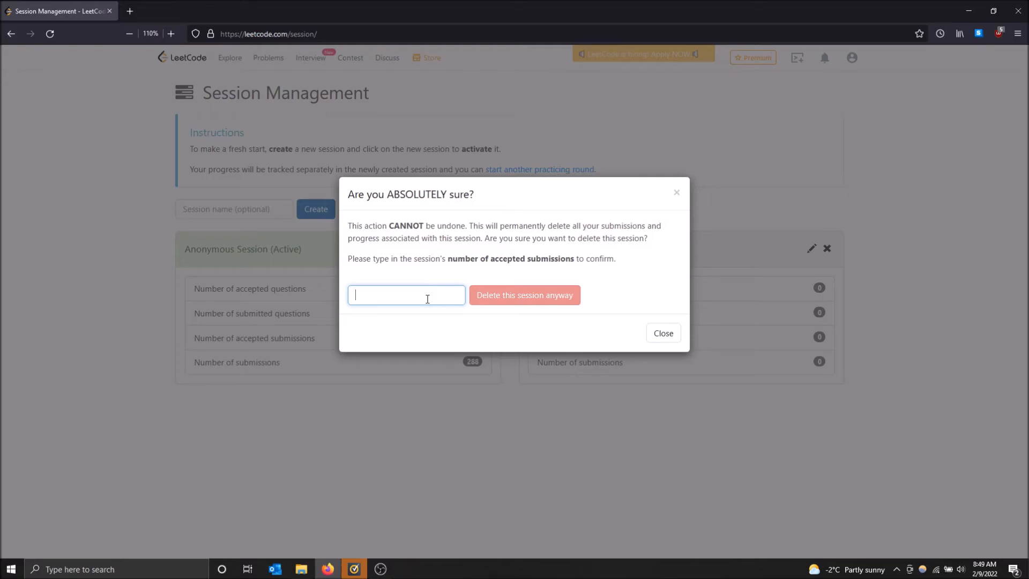
{"action": "type", "text": "0"}
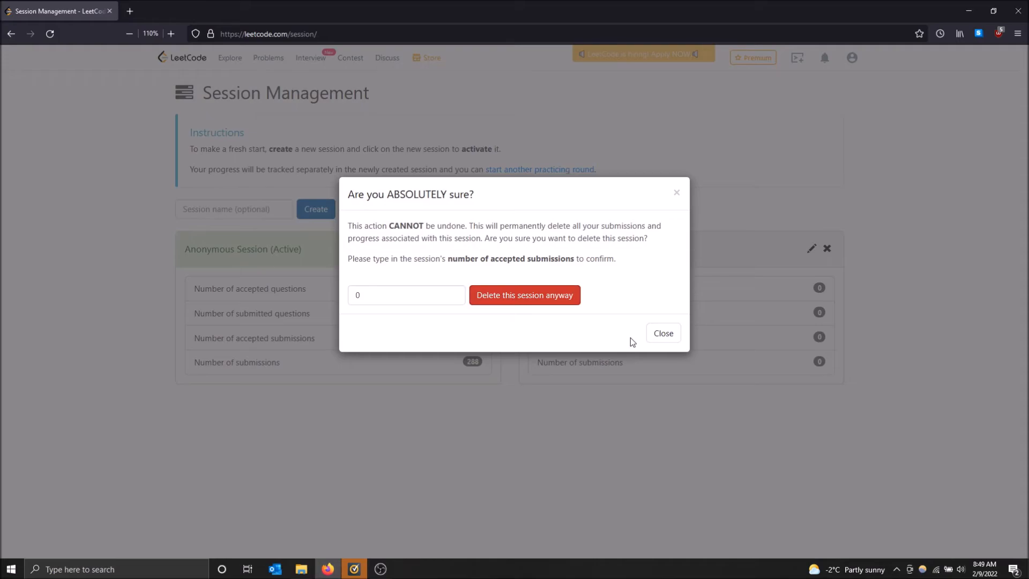
{"action": "left_click", "coordinate": [662, 332]}
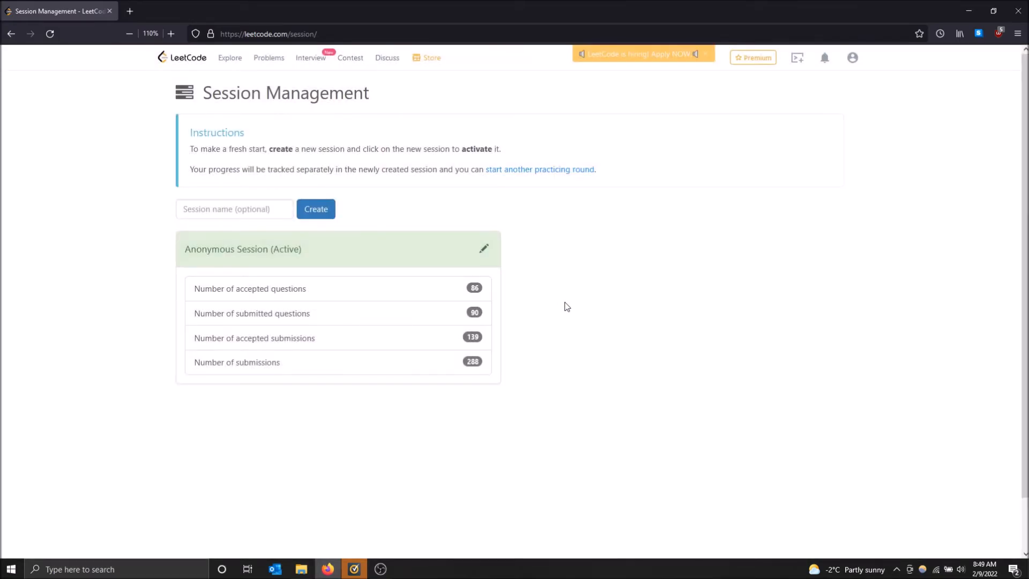
{"action": "mouse_move", "coordinate": [706, 284]}
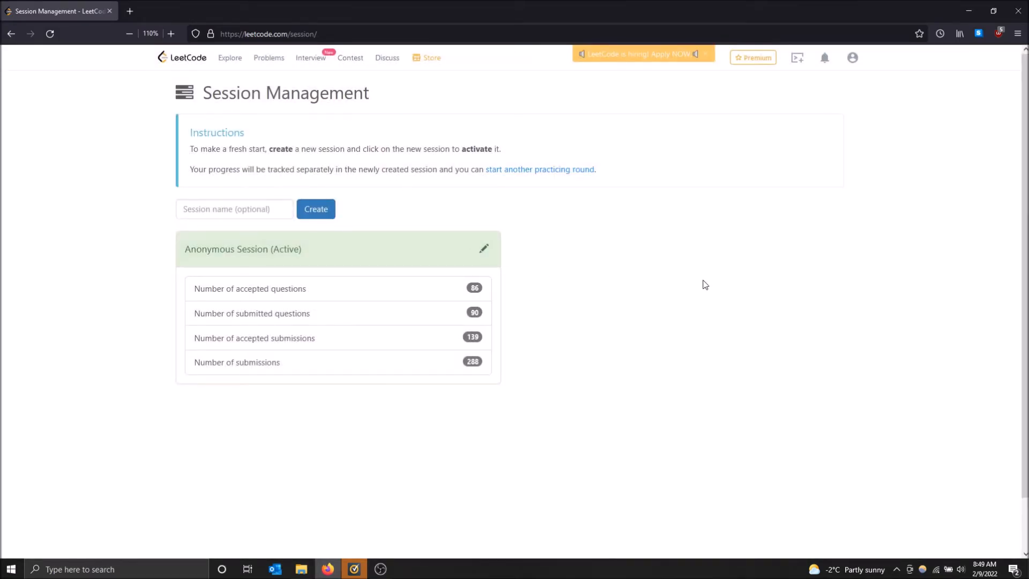